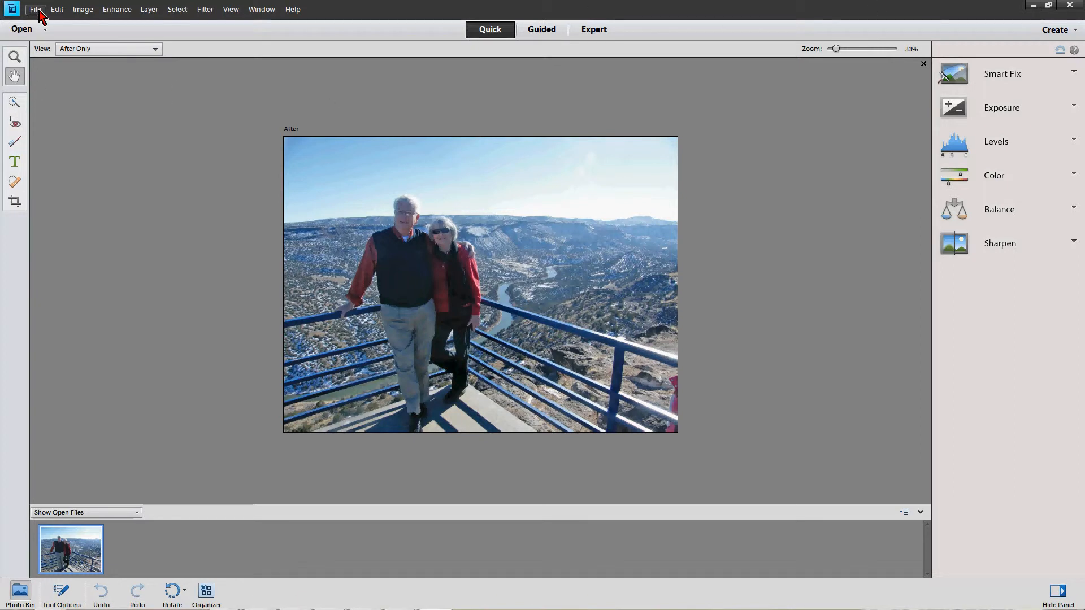
Open the File menu to start printing the canyon photo.
left_click(35, 9)
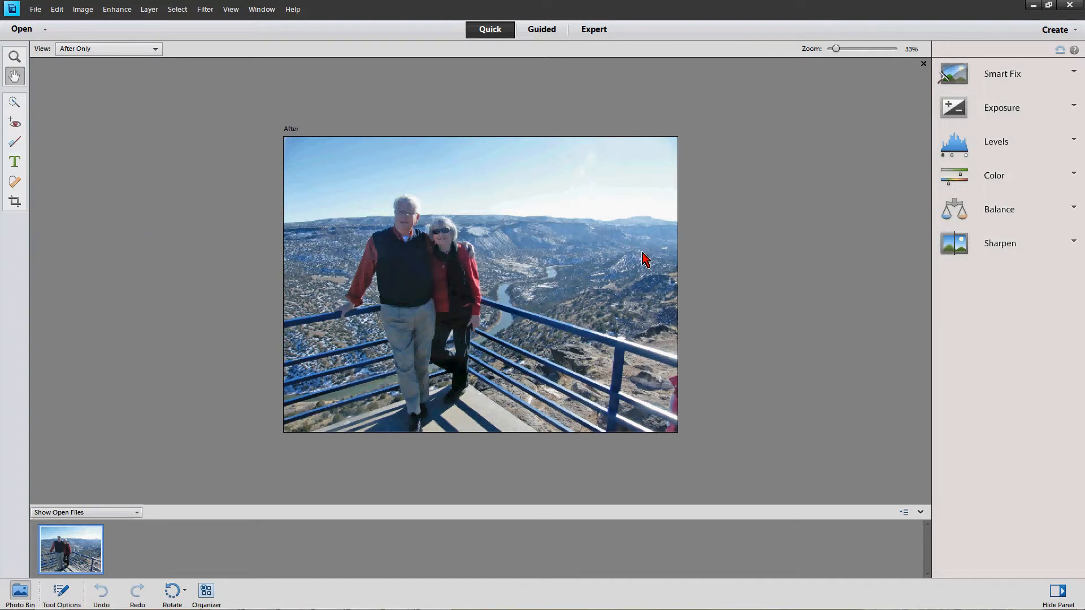
left_click(34, 9)
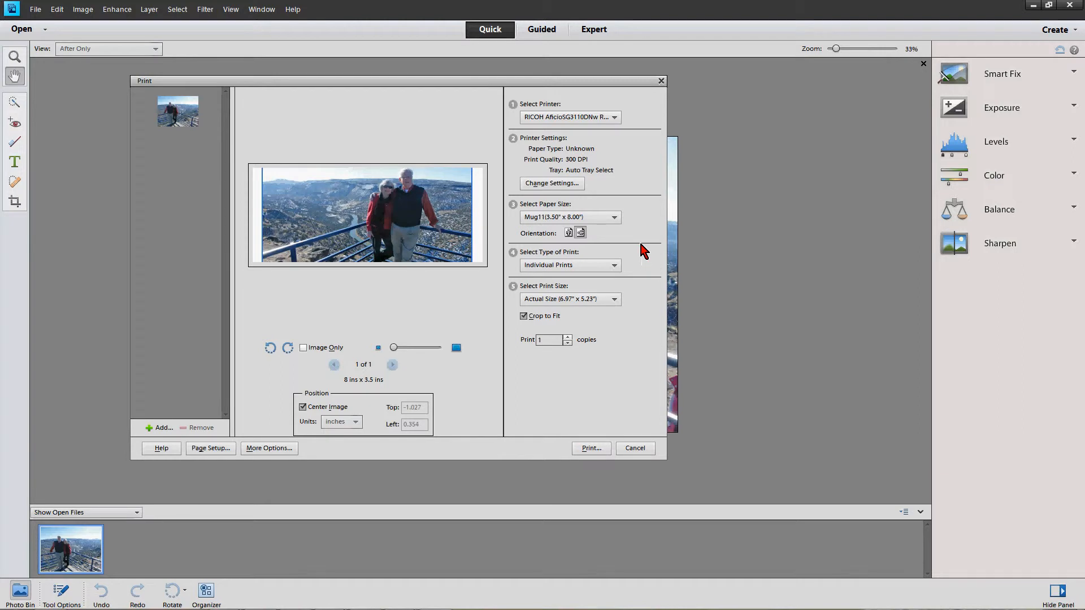
left_click(613, 117)
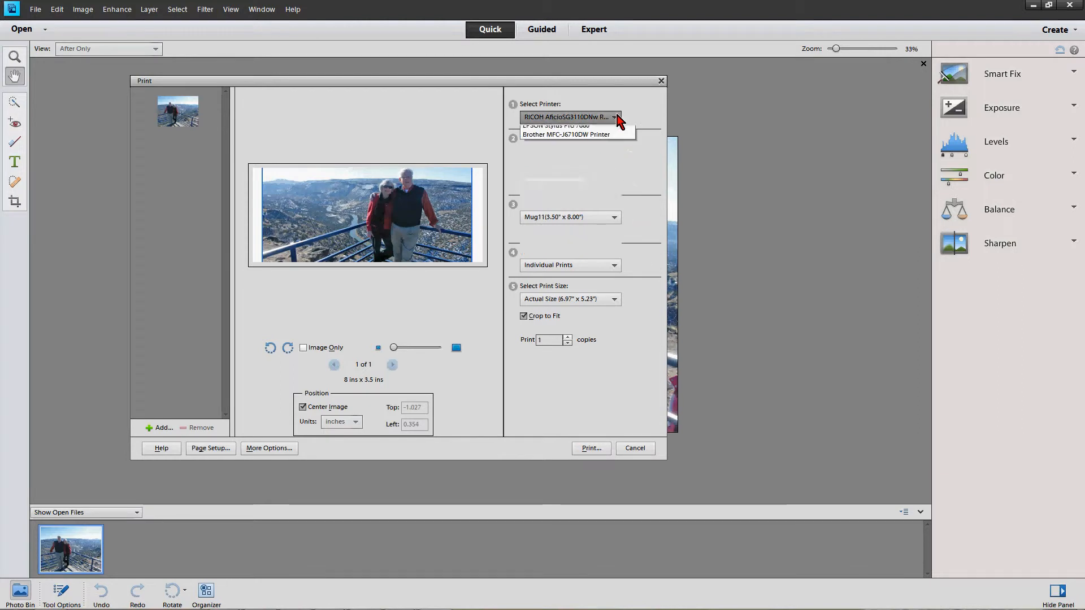
left_click(566, 116)
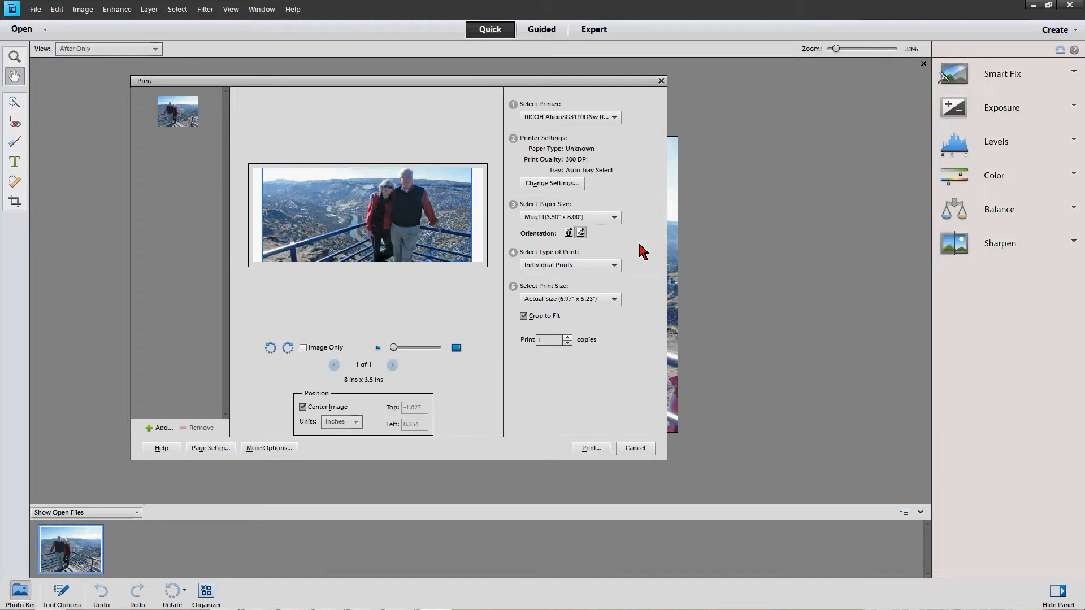
mouse_move(631, 243)
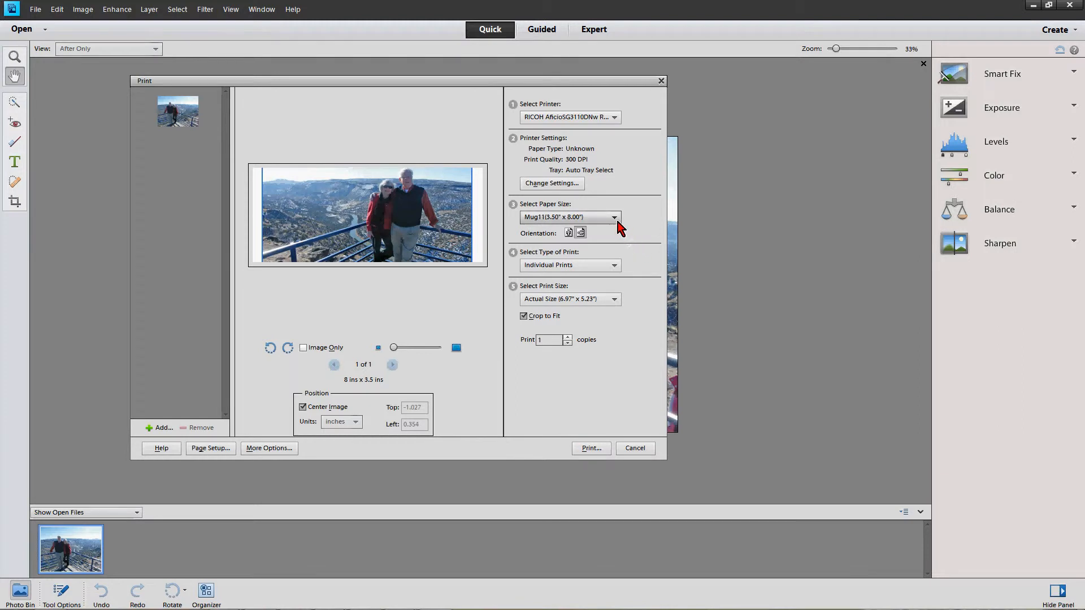
left_click(614, 216)
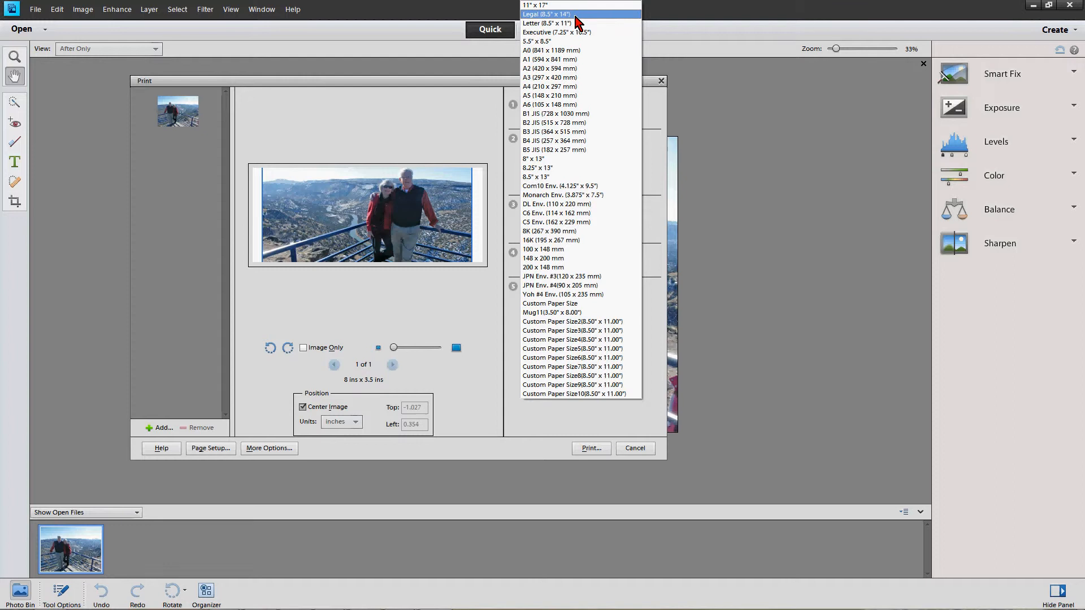
left_click(546, 14)
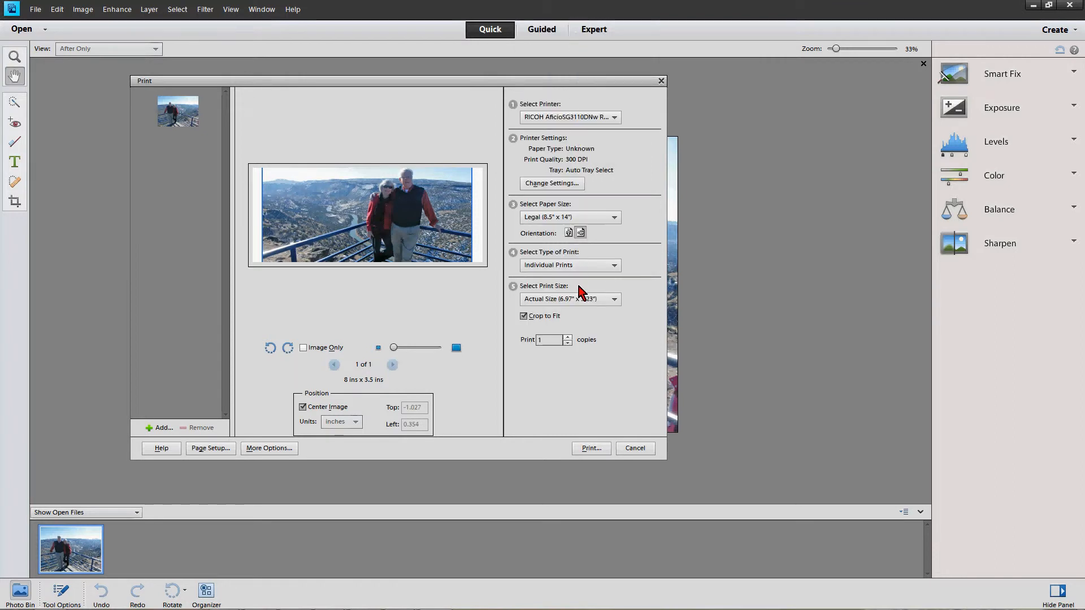
left_click(580, 231)
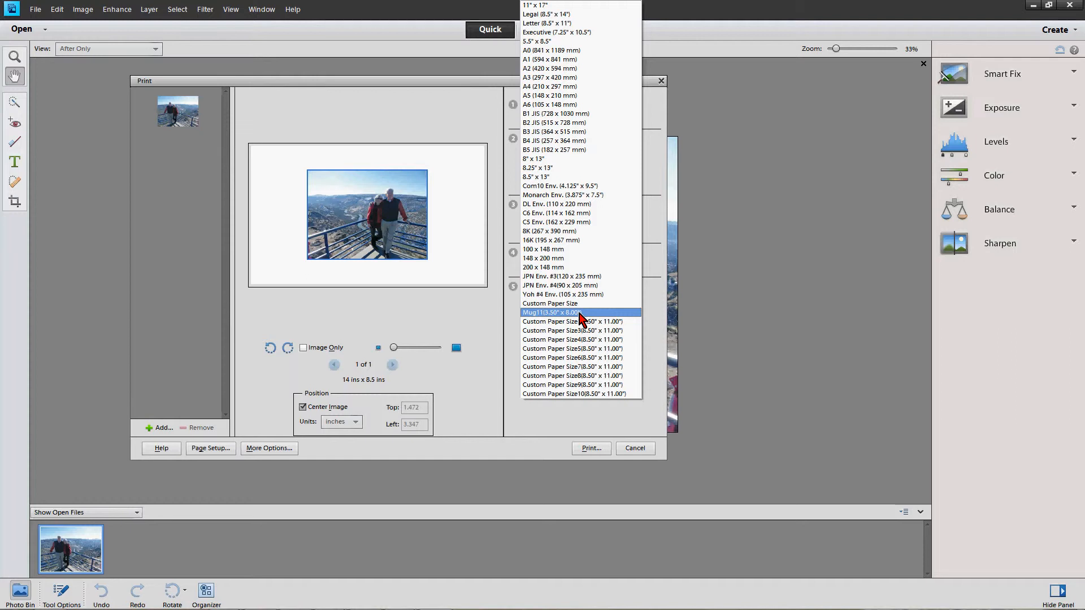
left_click(549, 312)
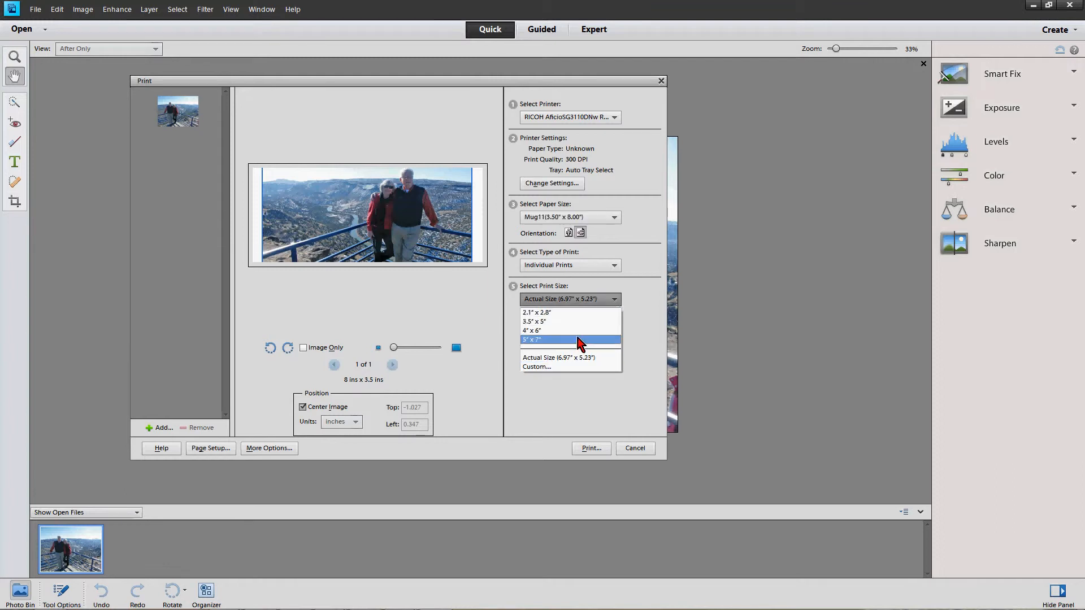
mouse_move(570, 330)
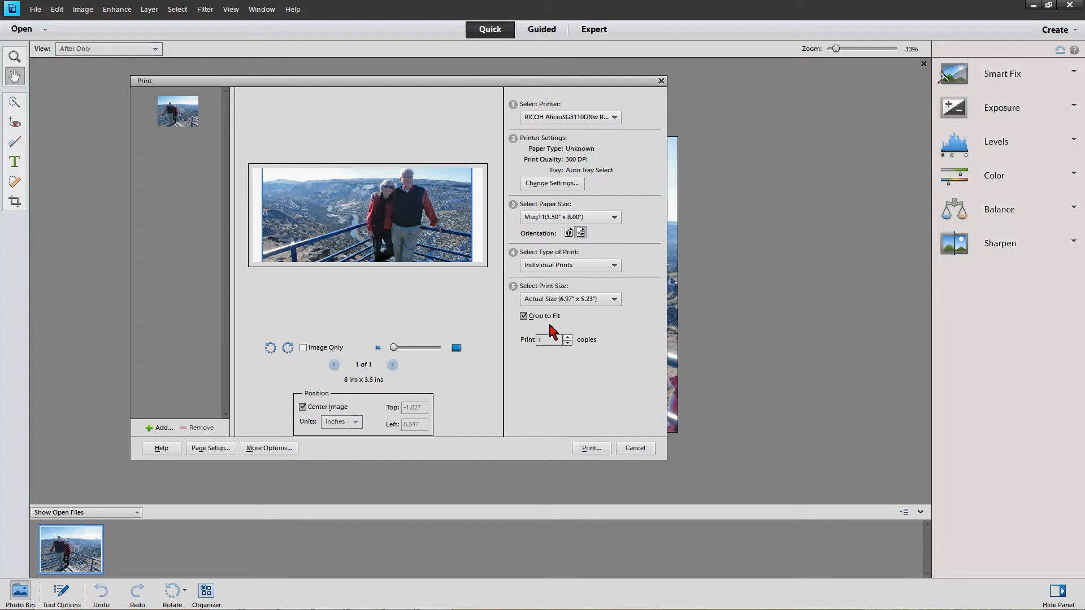
mouse_move(547, 325)
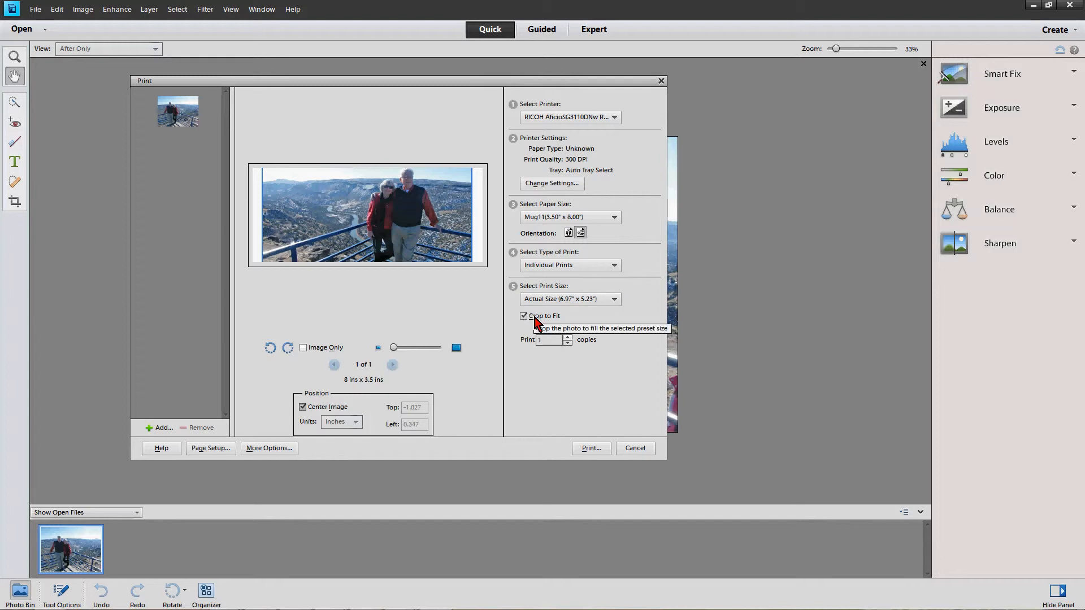
mouse_move(302, 352)
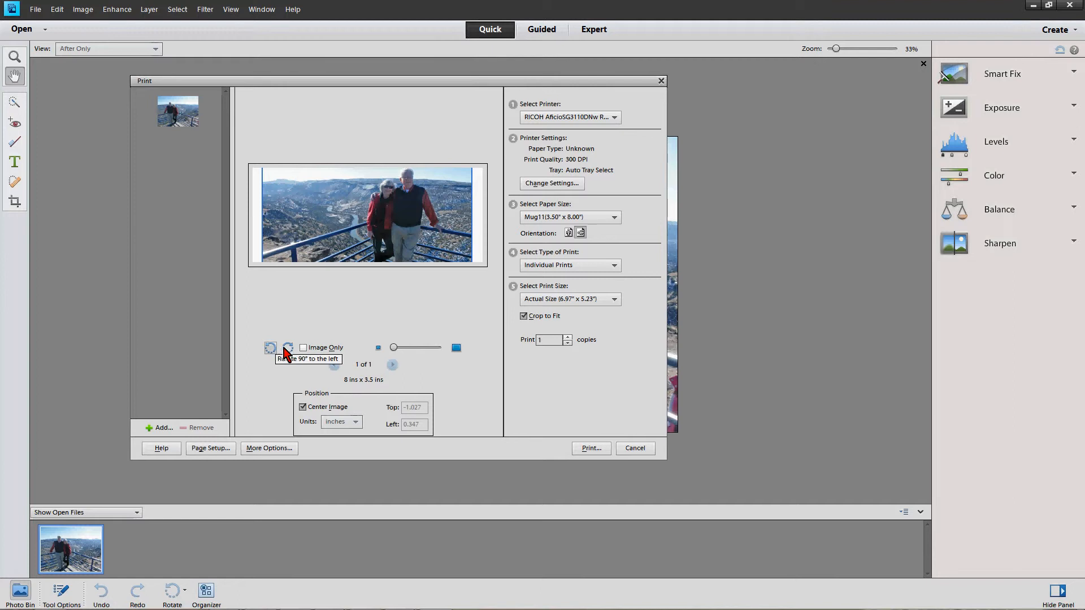
mouse_move(573, 349)
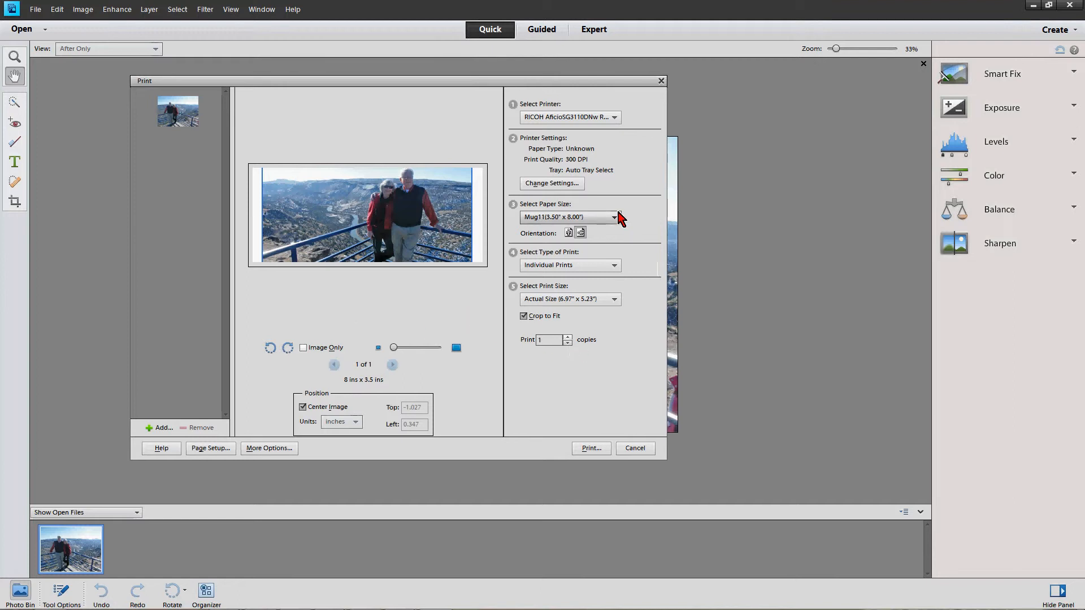
mouse_move(626, 210)
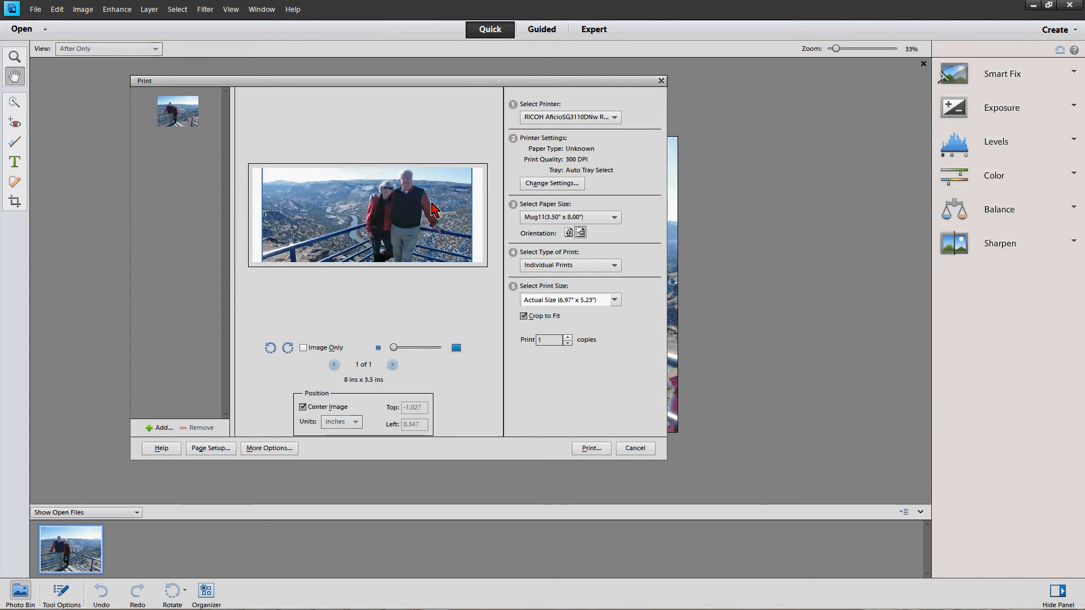
Uncheck Crop to Fit in the Print dialog.
left_click(524, 316)
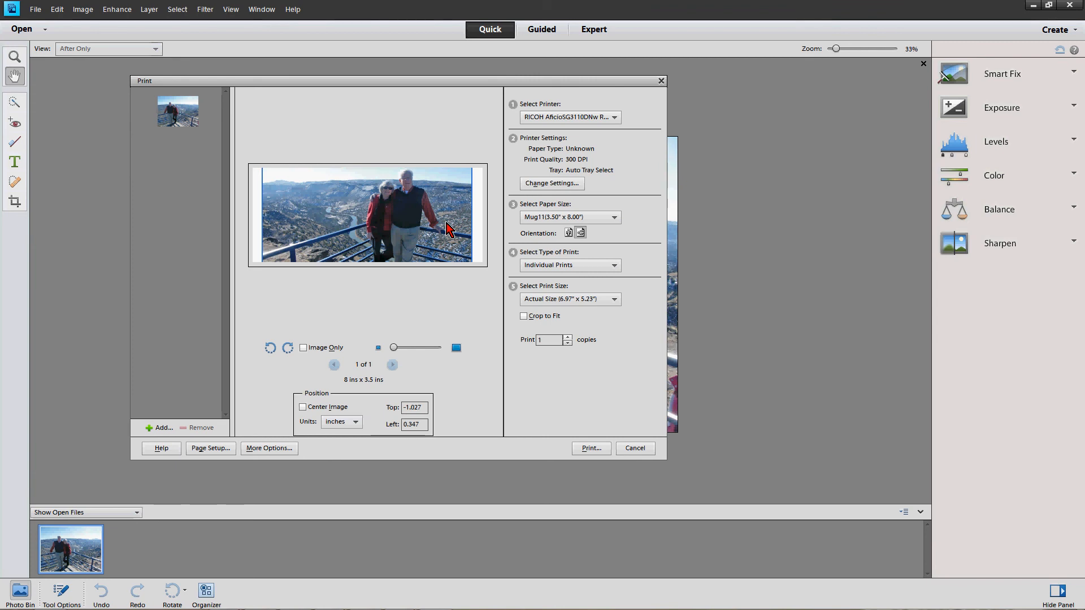
mouse_move(462, 233)
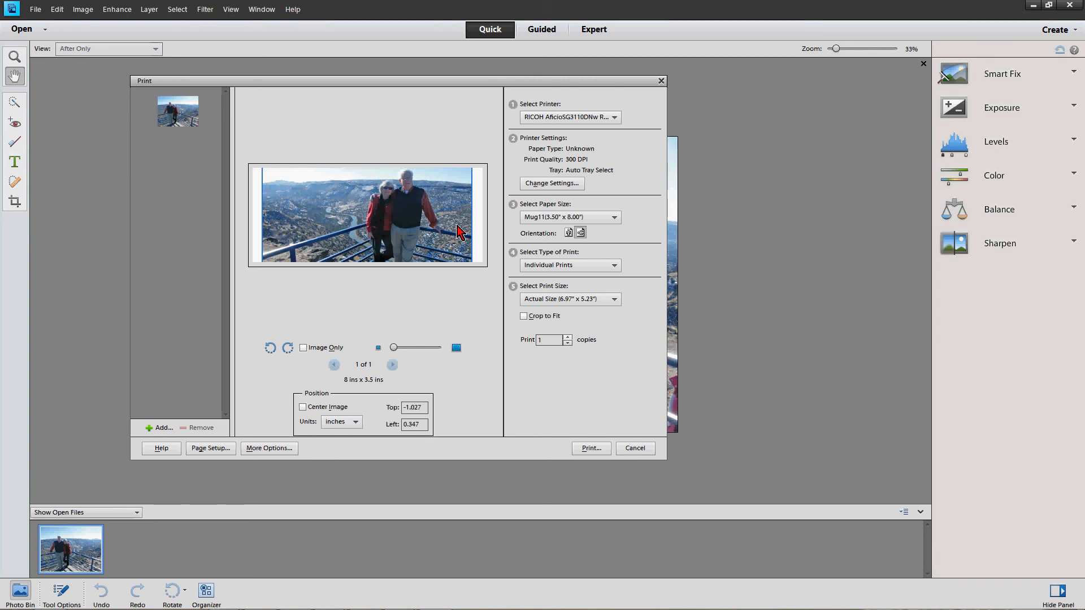